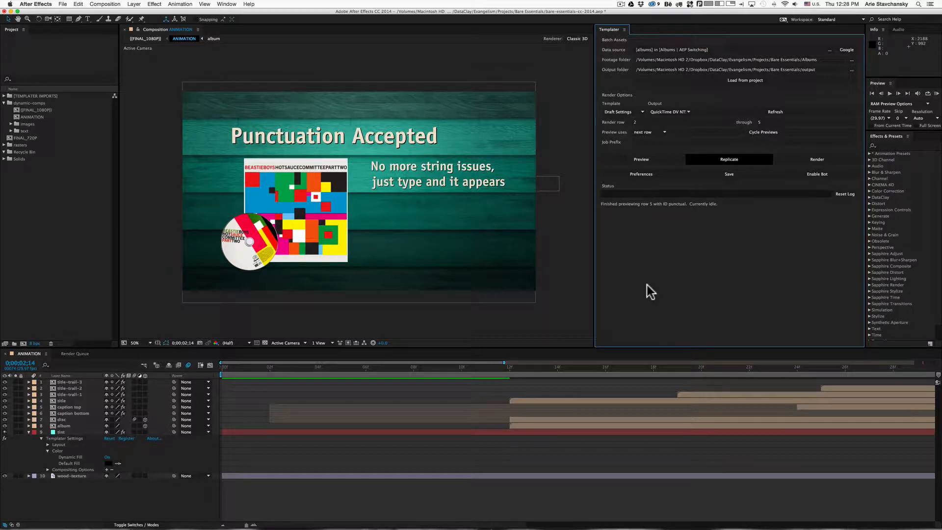
{"action": "mouse_move", "coordinate": [634, 62]}
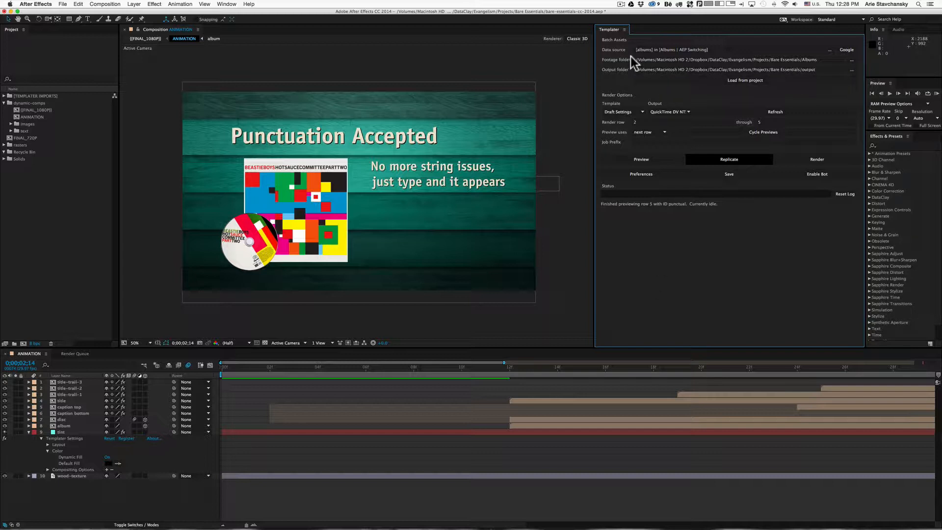
- Preview sheet rows 2 through 5, loading the Create Dynamic Renders album into the composition
{"action": "left_click", "coordinate": [641, 159]}
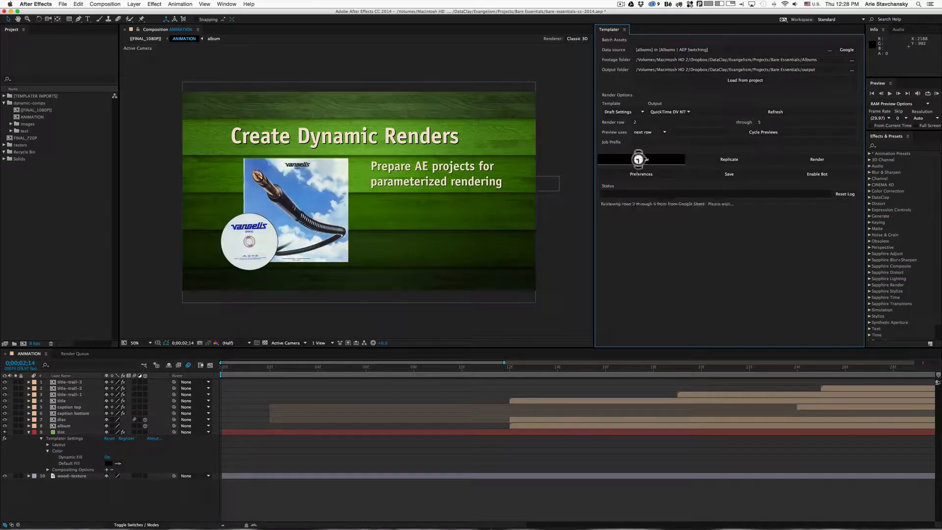
{"action": "left_click", "coordinate": [641, 159]}
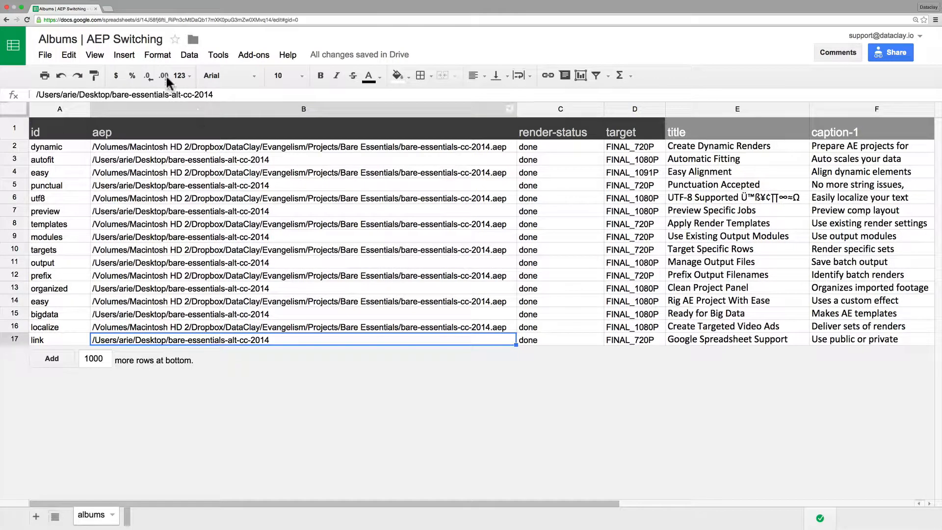
{"action": "mouse_move", "coordinate": [99, 119]}
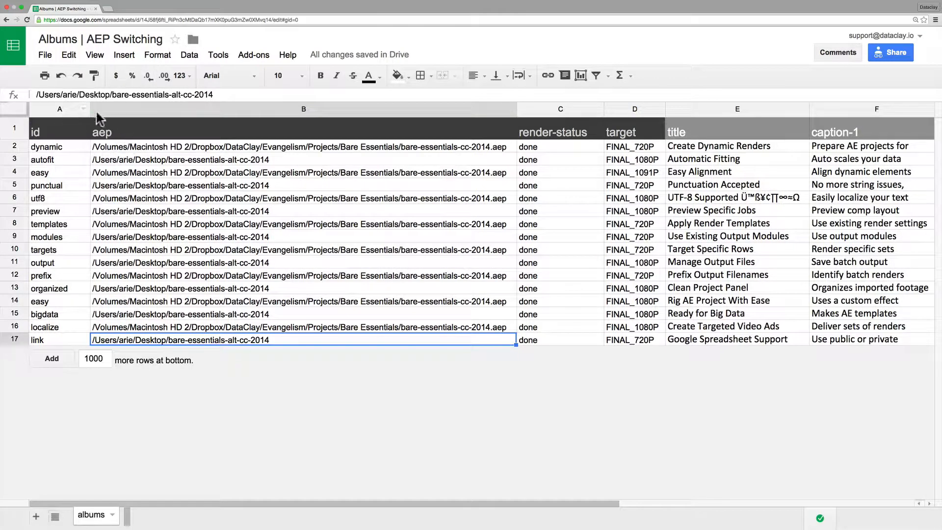
{"action": "mouse_move", "coordinate": [123, 130]}
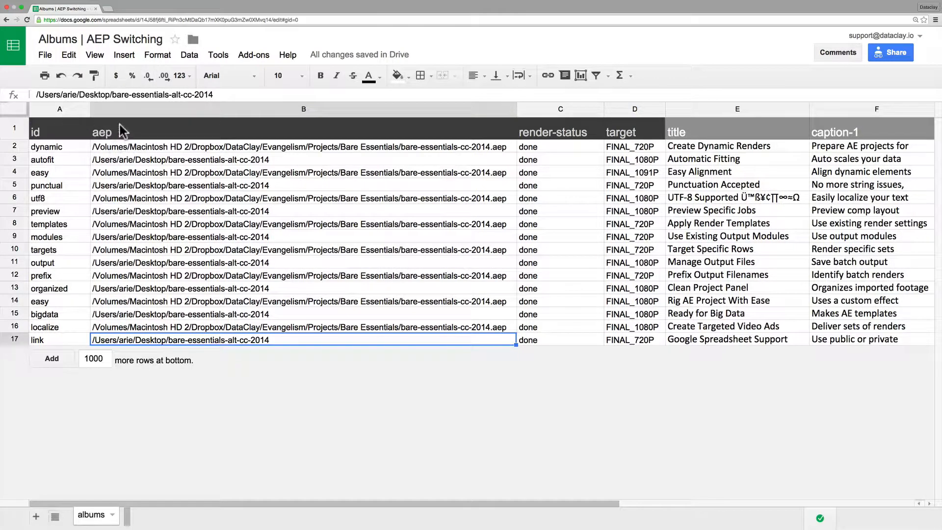
{"action": "mouse_move", "coordinate": [86, 134]}
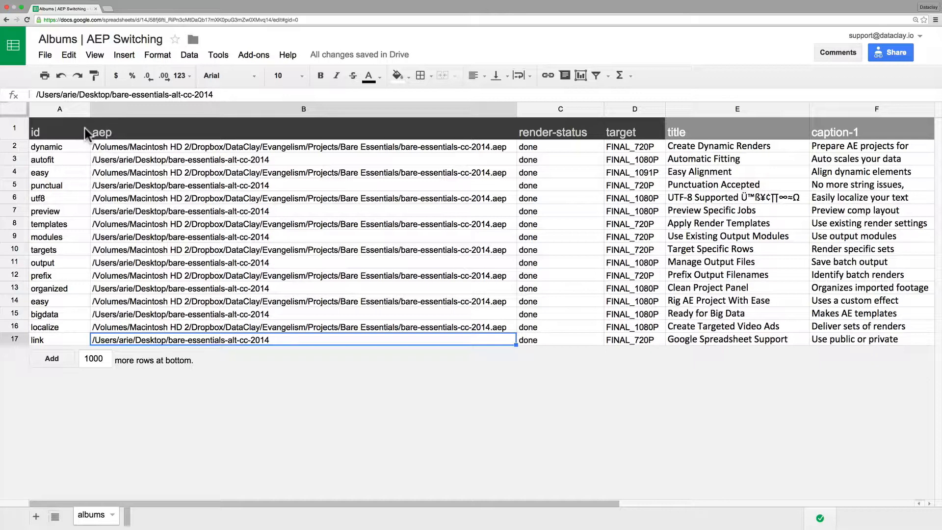
{"action": "left_click", "coordinate": [303, 146]}
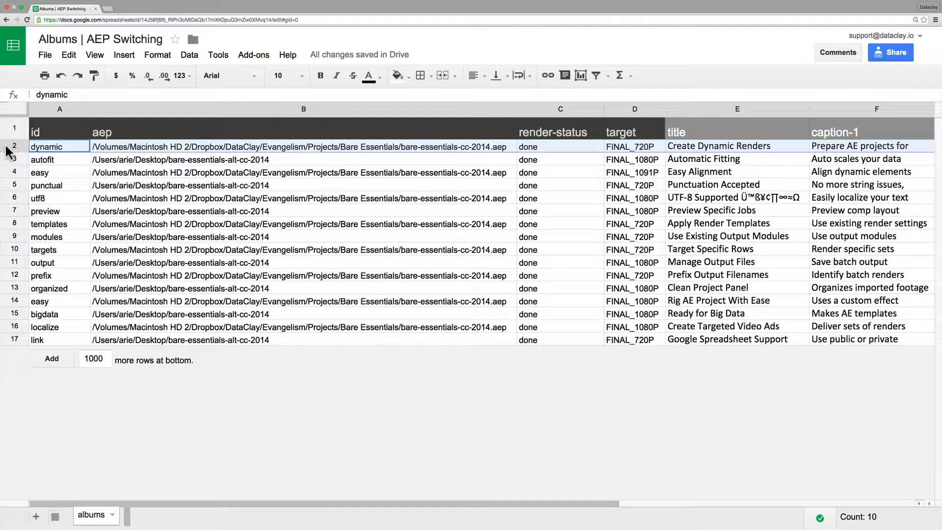
{"action": "mouse_move", "coordinate": [171, 150]}
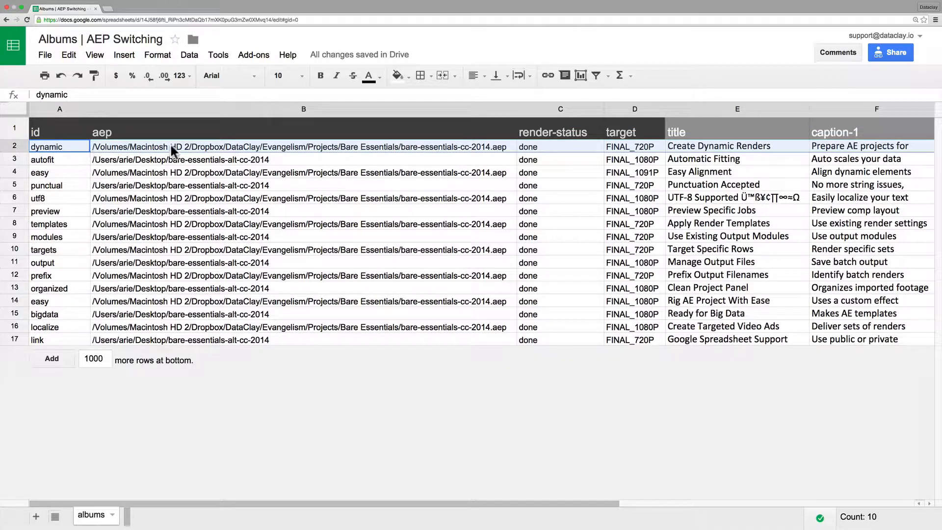
{"action": "mouse_move", "coordinate": [507, 154]}
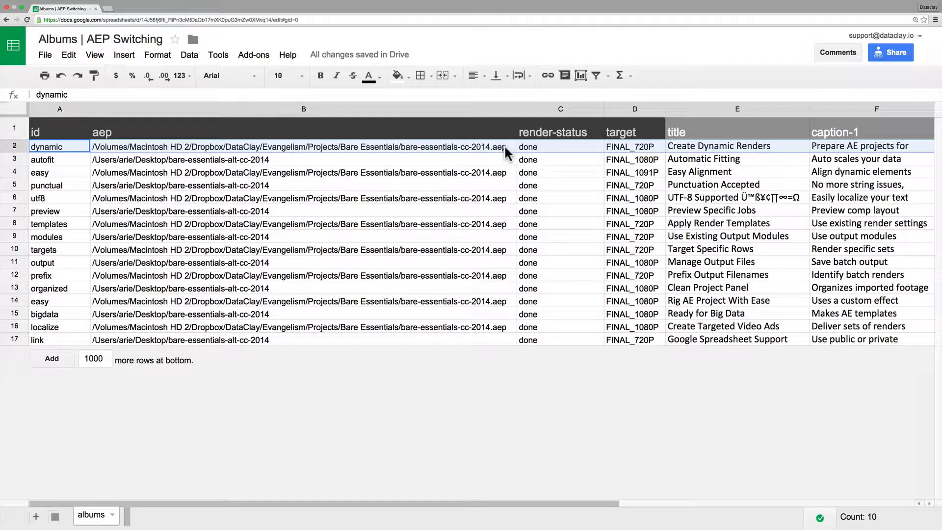
{"action": "mouse_move", "coordinate": [841, 154]}
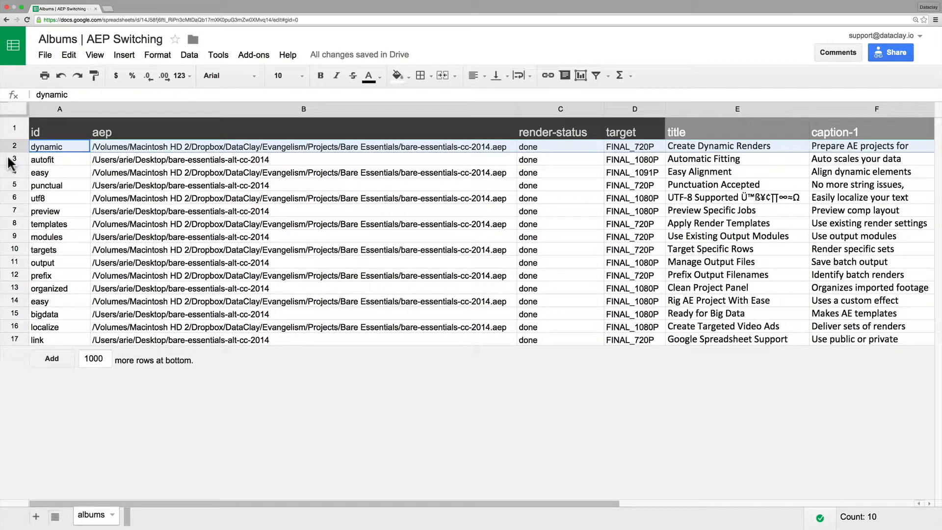
{"action": "left_click", "coordinate": [59, 159]}
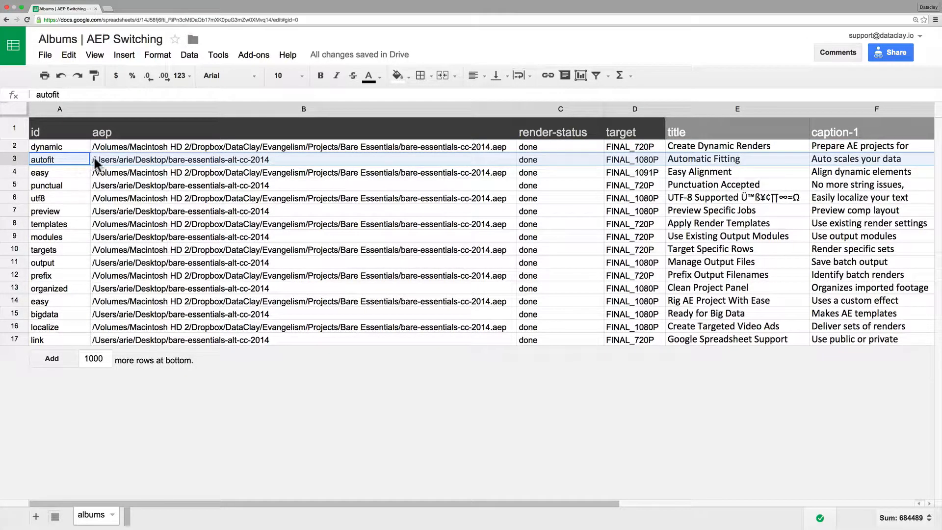
{"action": "mouse_move", "coordinate": [303, 161]}
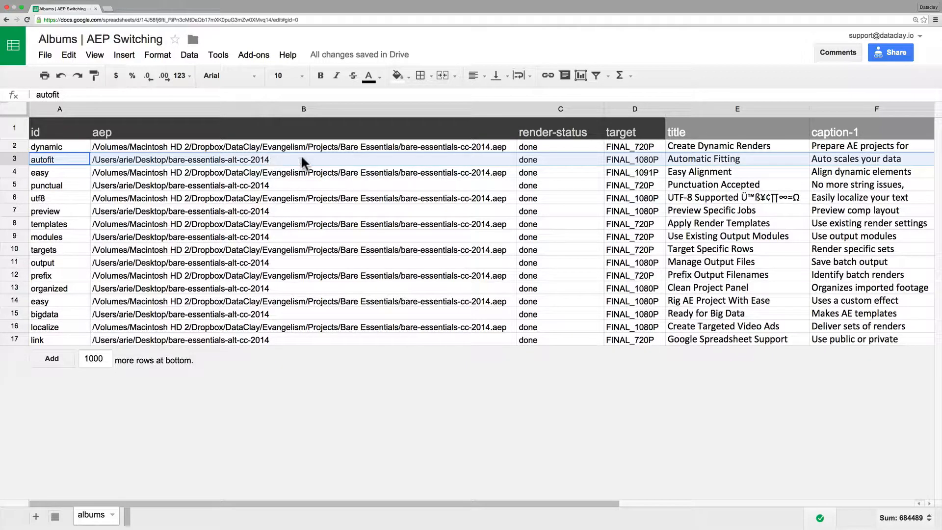
{"action": "mouse_move", "coordinate": [911, 166]}
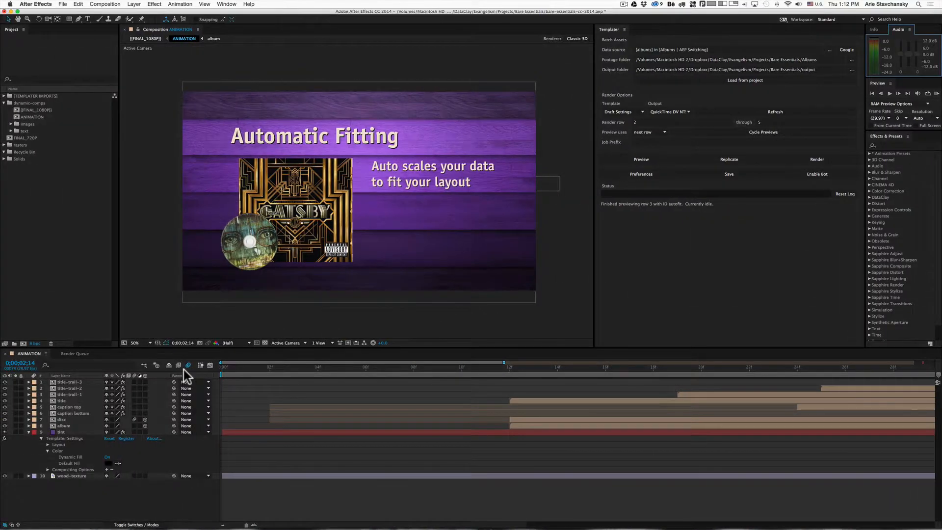
{"action": "left_click", "coordinate": [25, 138]}
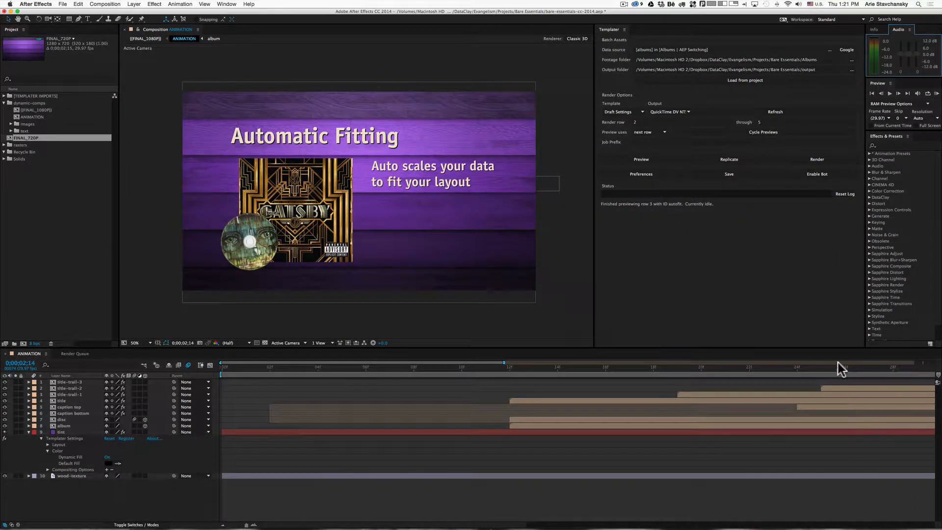
{"action": "left_click", "coordinate": [846, 366]}
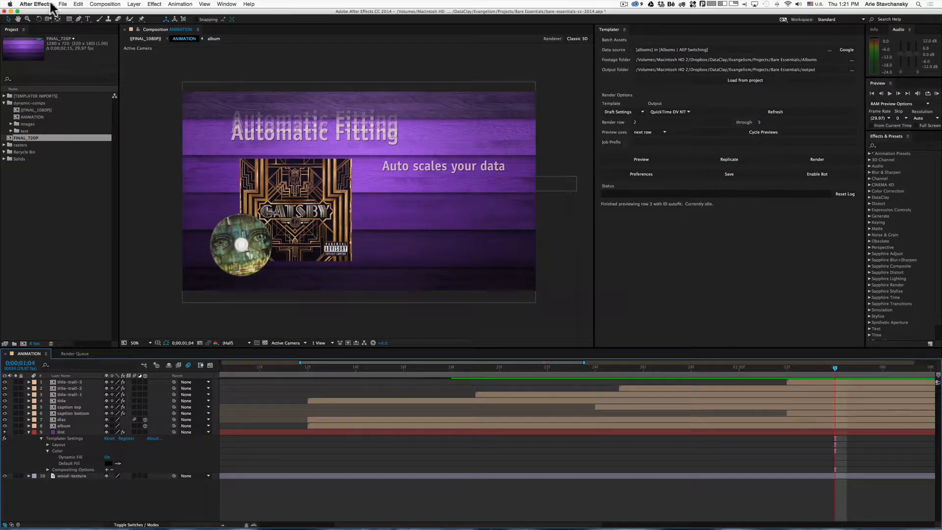
- Switch to the recent bare-essentials-alt-cc-2014.aep project, answering the save-changes prompt
{"action": "left_click", "coordinate": [62, 3]}
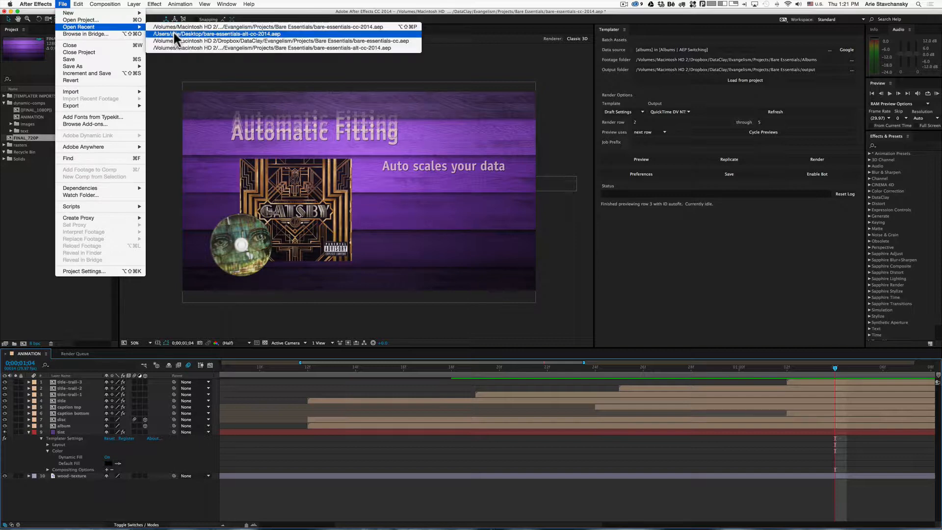
{"action": "left_click", "coordinate": [224, 33]}
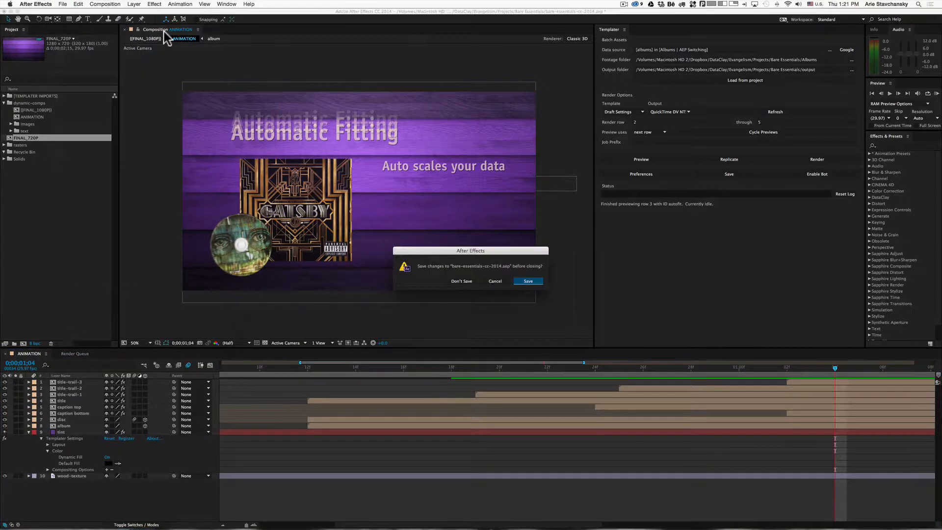
{"action": "left_click", "coordinate": [461, 281]}
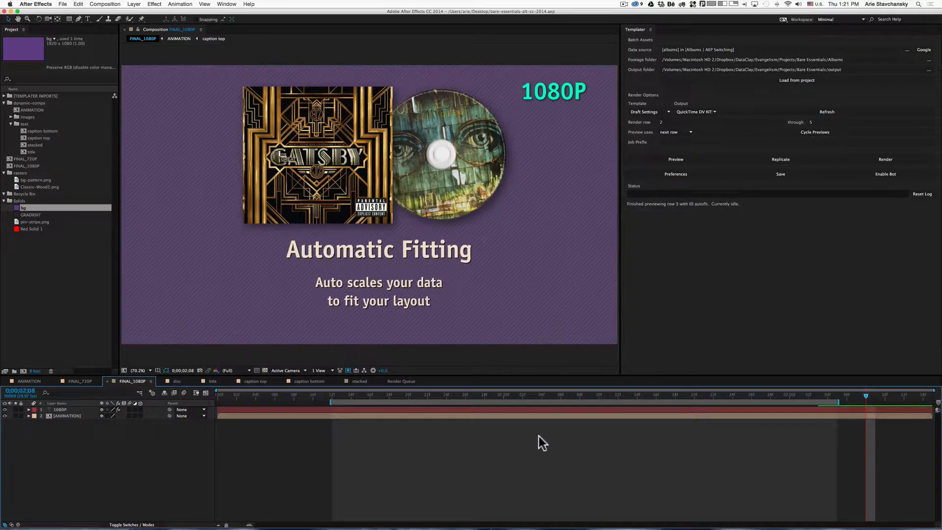
{"action": "left_click", "coordinate": [472, 387]}
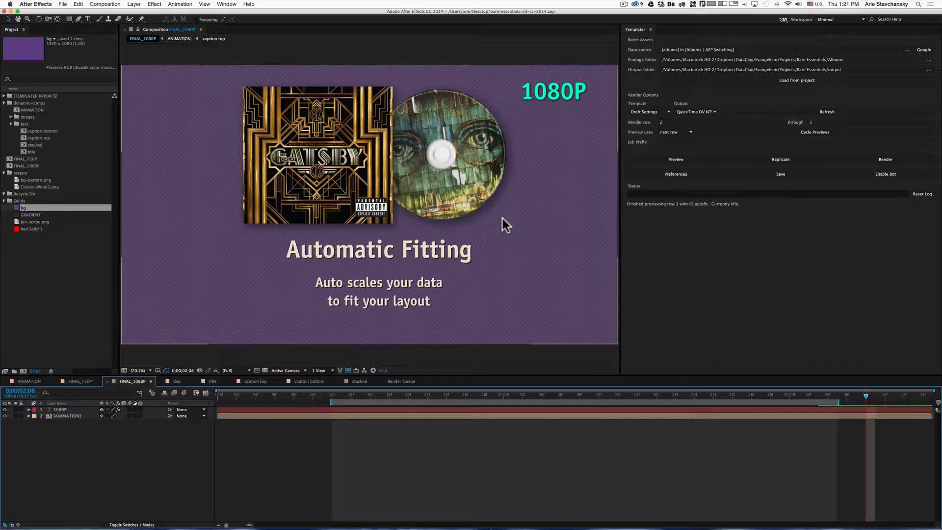
{"action": "mouse_move", "coordinate": [668, 199]}
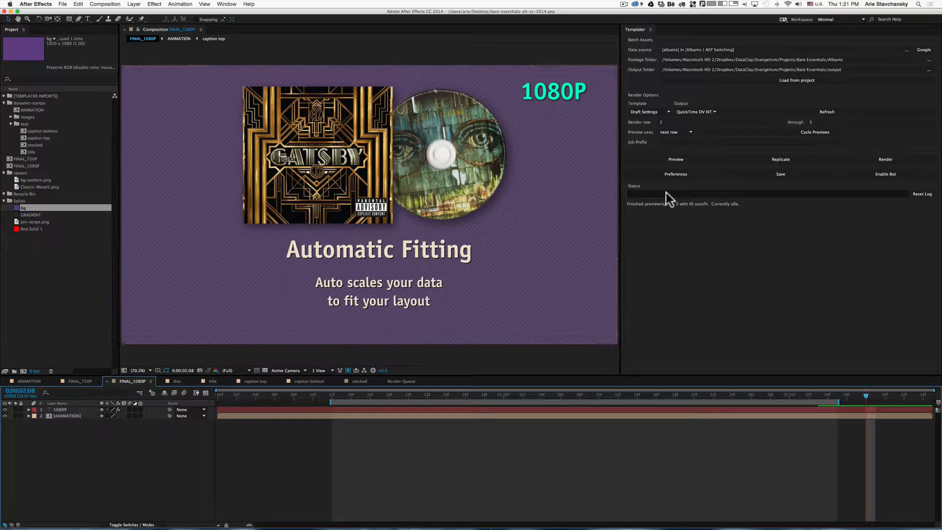
- Render rows 2 through 5 from their listed projects, confirming deletion of old output files
{"action": "left_click", "coordinate": [885, 159]}
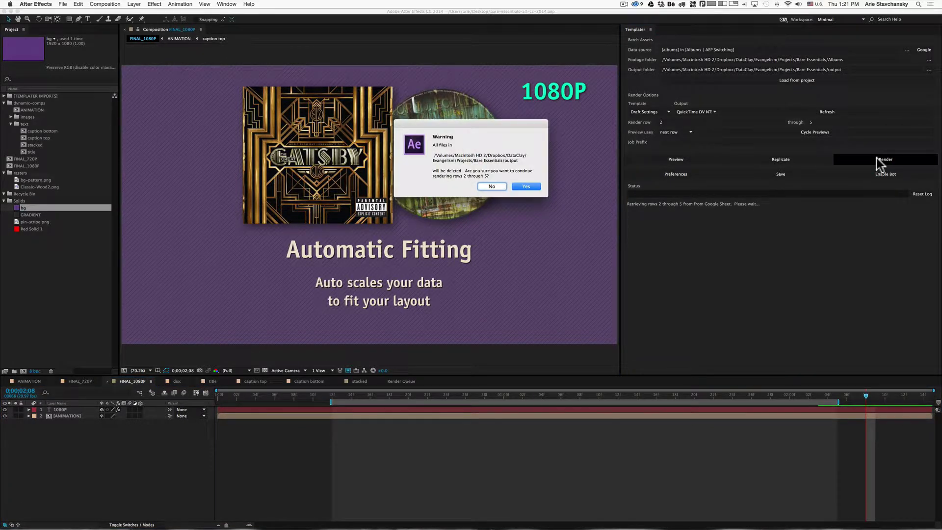
{"action": "left_click", "coordinate": [526, 187]}
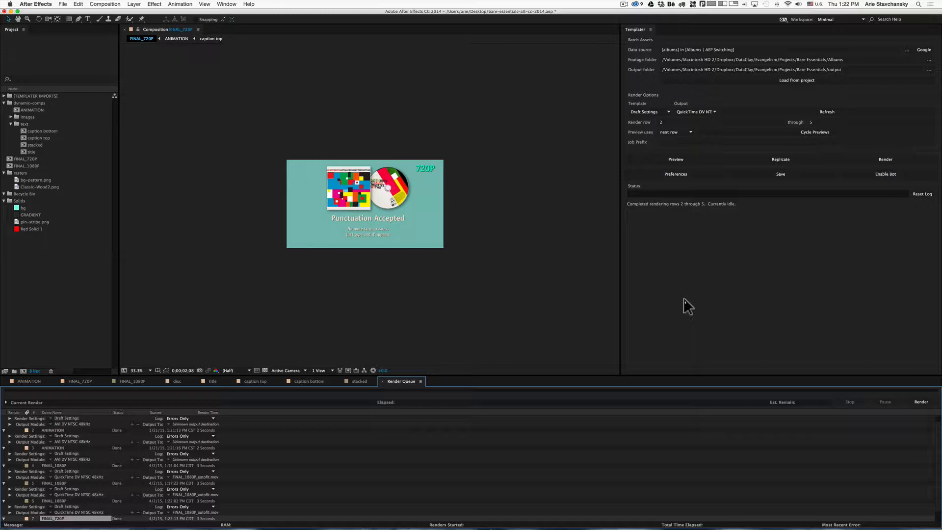
- Replicate rows 2 through 5 and view the resulting [FINAL_720P] composition from the Project panel
{"action": "left_click", "coordinate": [28, 166]}
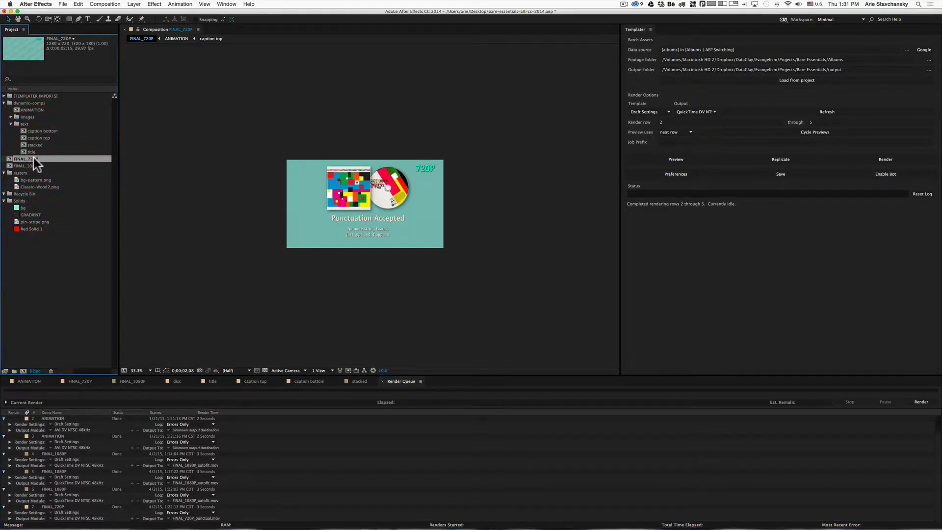
{"action": "left_click", "coordinate": [28, 159]}
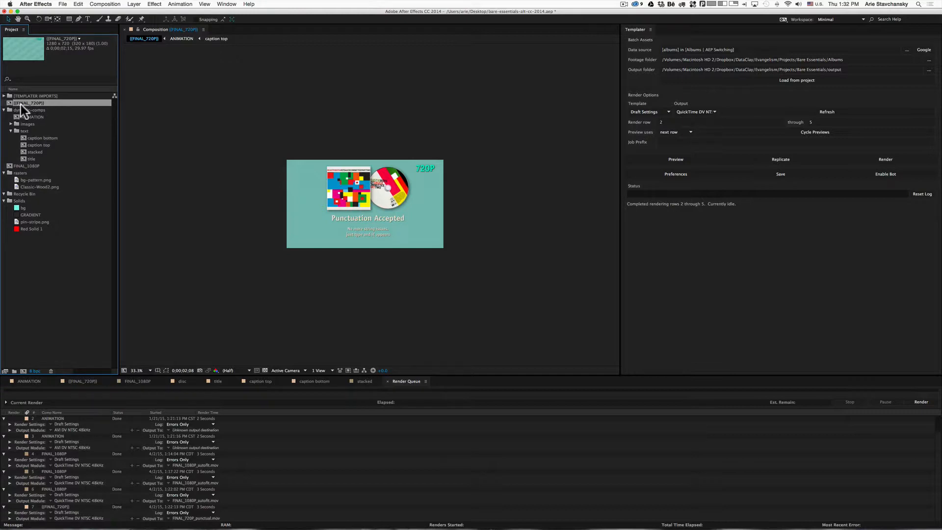
{"action": "left_click", "coordinate": [780, 159]}
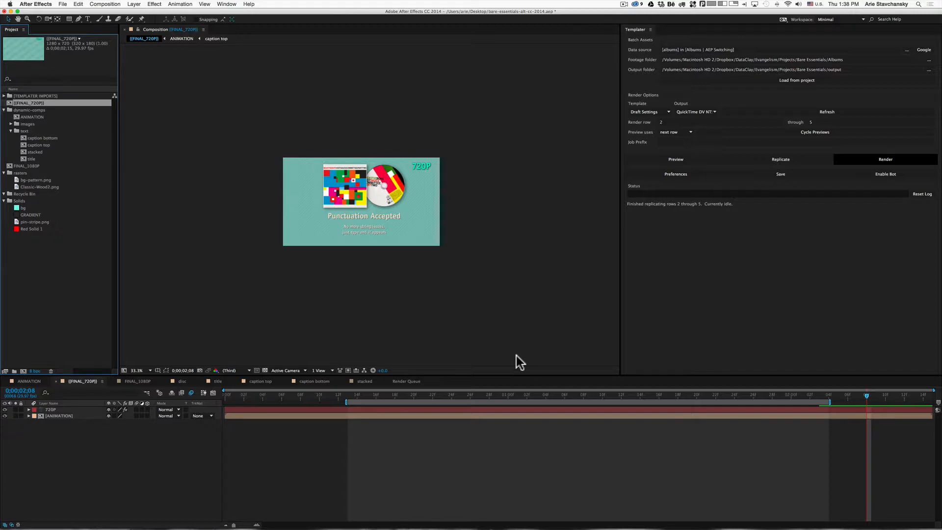
- Replicate rows 2 through 5 into per-row compositions like FINAL_720P_dynamic across both projects
{"action": "left_click", "coordinate": [781, 159]}
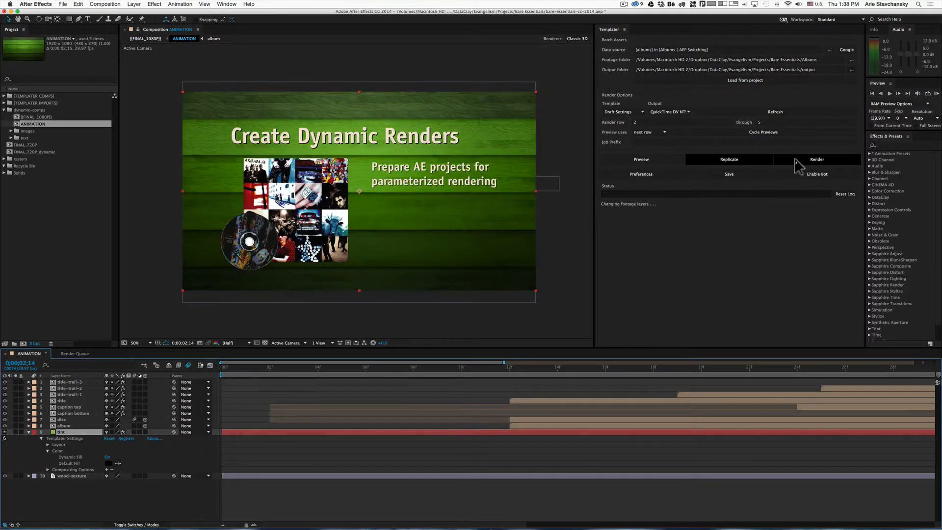
{"action": "left_click", "coordinate": [817, 159]}
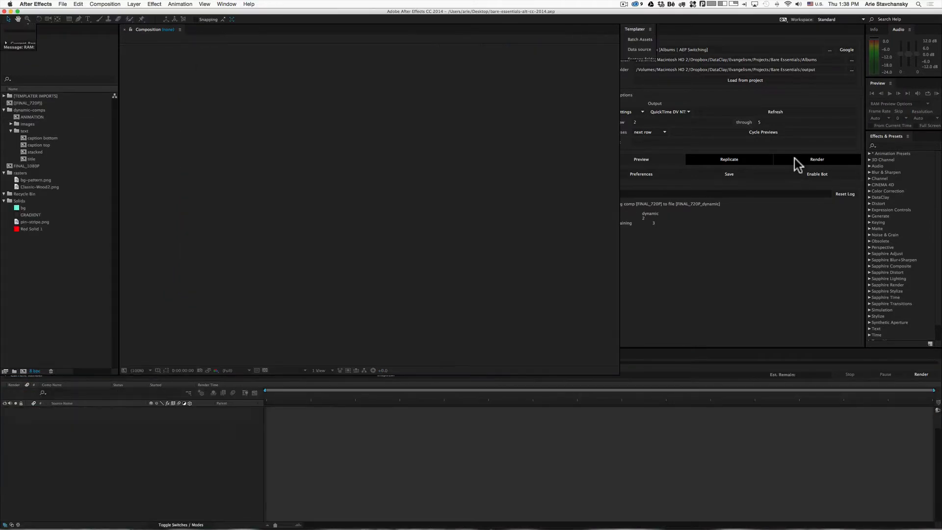
{"action": "left_click", "coordinate": [780, 159]}
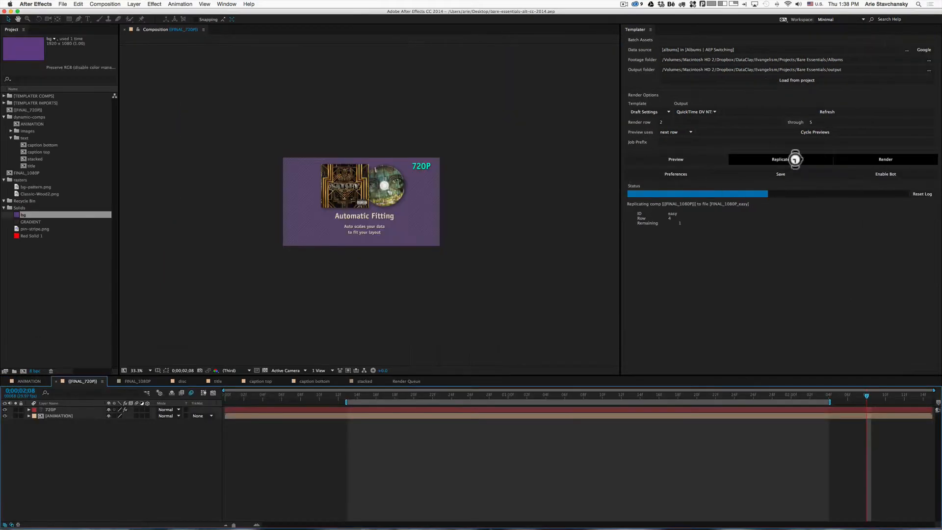
{"action": "left_click", "coordinate": [781, 159]}
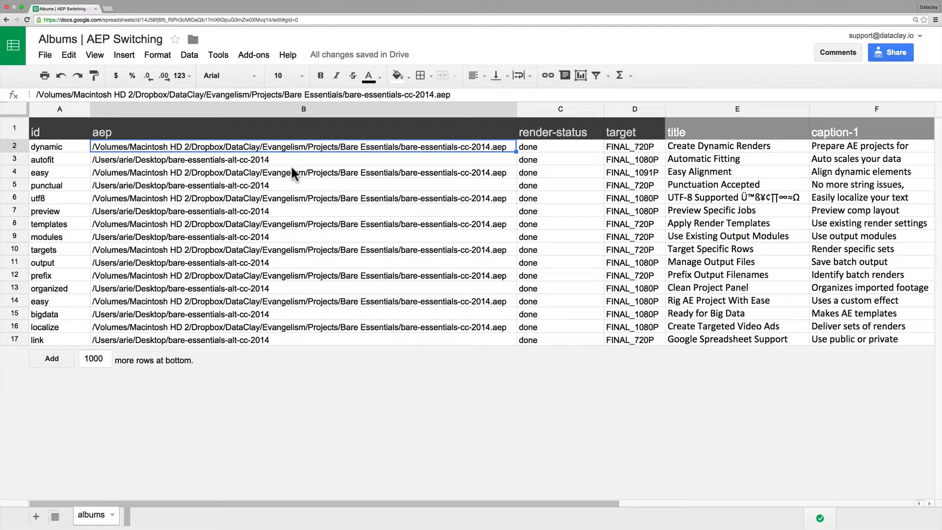
{"action": "mouse_move", "coordinate": [274, 322]}
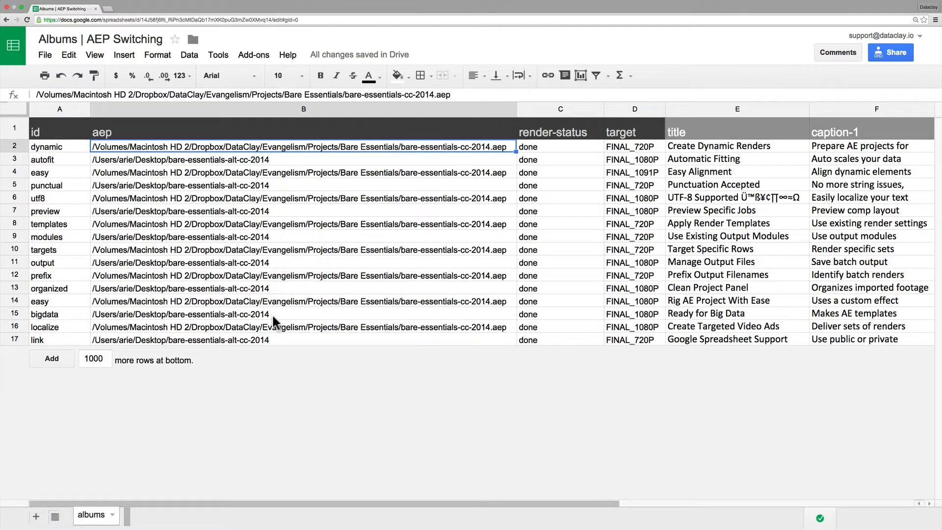